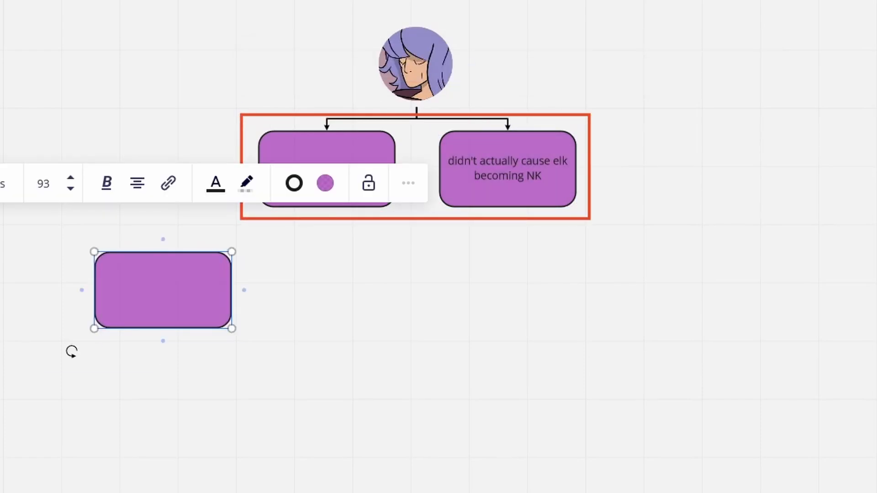
- Add a box below the brace reading 'season 1 gave impression her unique persona'
type("season 1 gave impression her unique persona")
type("not being able to stop him because of feeling")
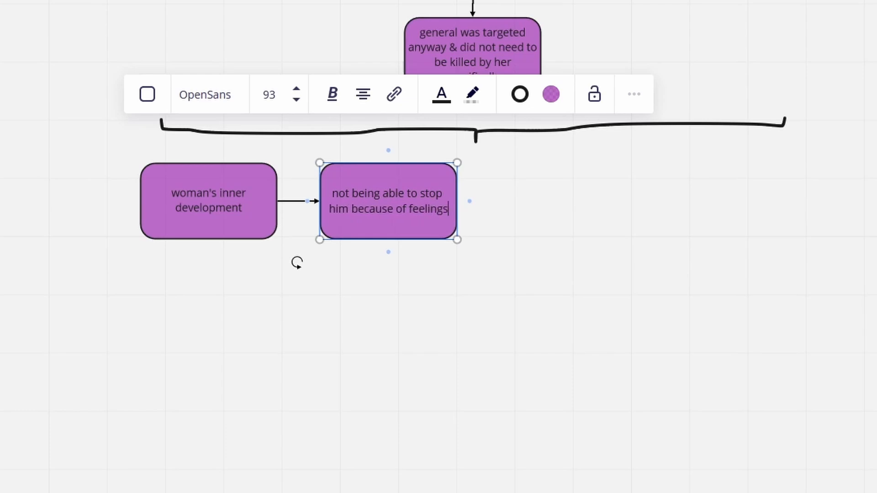
- Add 'seeing the consequence', 'finally managing to suppress old feelings', then '"shown" in like 1 minute' boxes
type("seeing the consequences")
type("f")
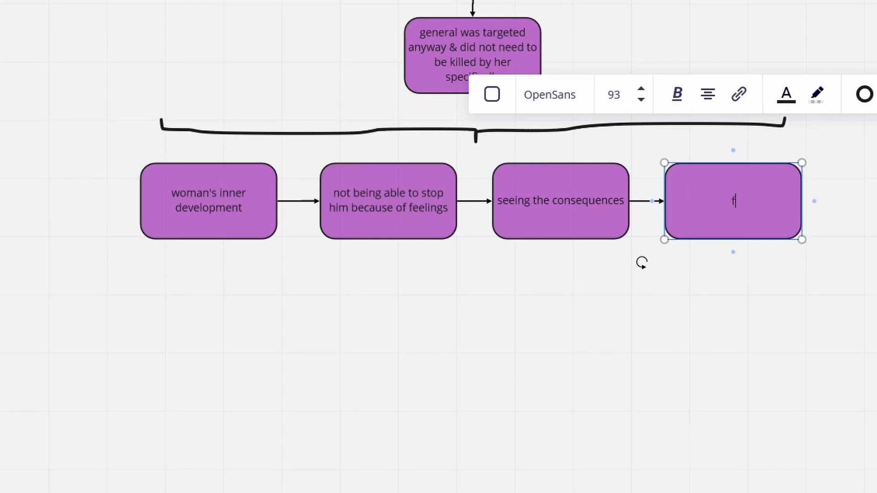
type("inally managing to suppress old feelings")
type("happened in her mind only")
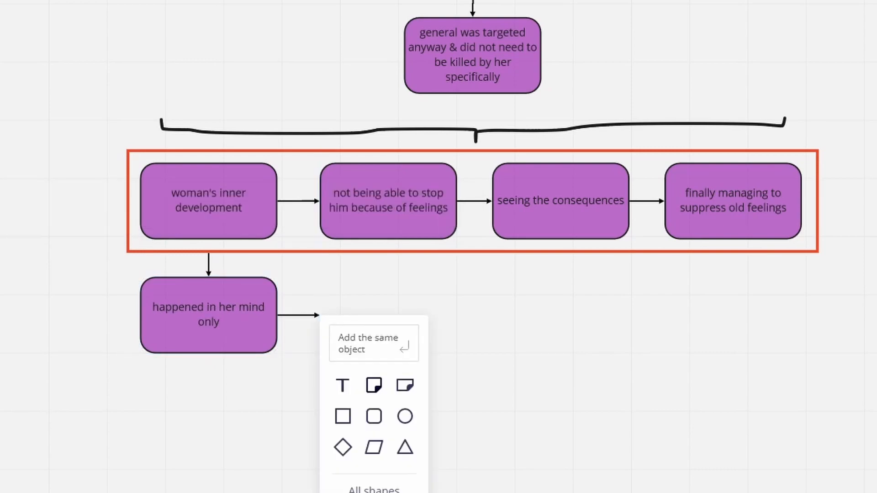
type("\"shown\" in like 1 minute")
type("inner conflict leading")
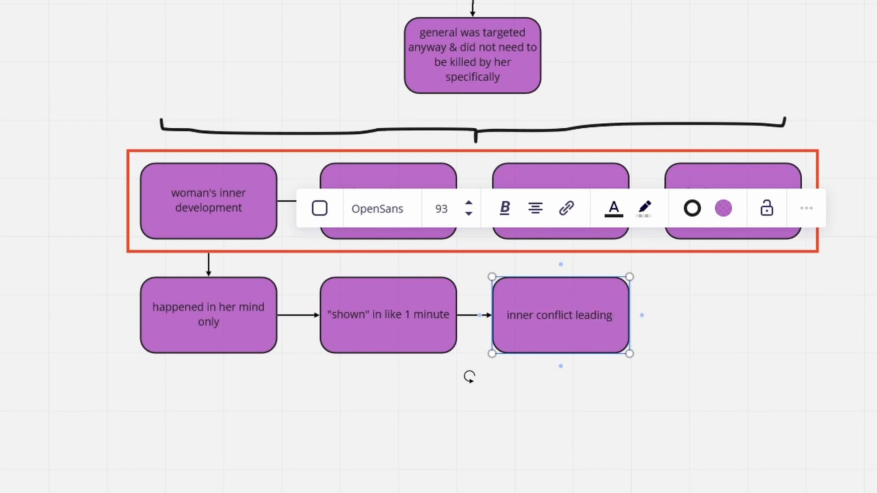
type("up to decision could've been put more into words")
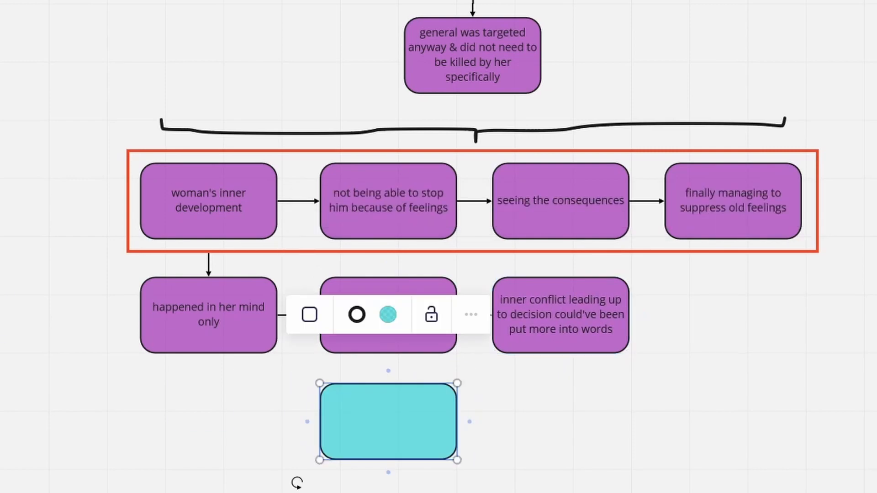
- Add 'was there enough time to show everything' with 'everything was planned' and 'had to be cut' branches
type("was there enough time to show everything the writers wanted to include?")
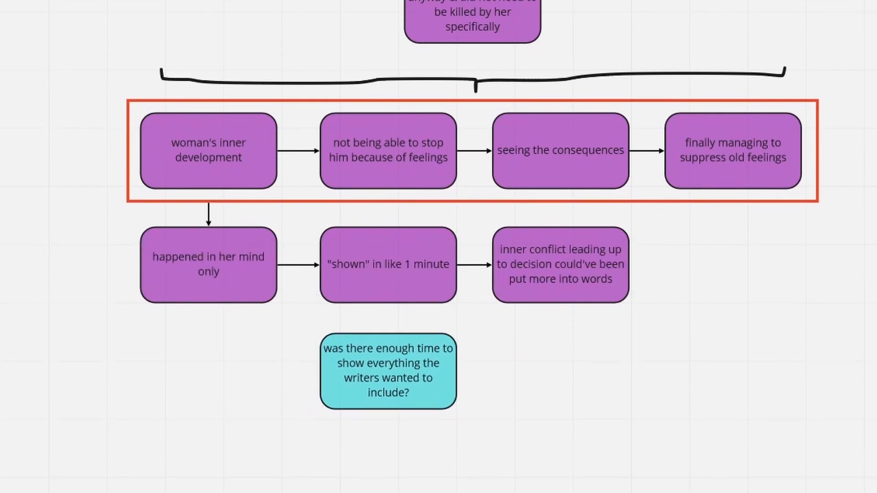
type("everything was planned this way")
type("some stuff")
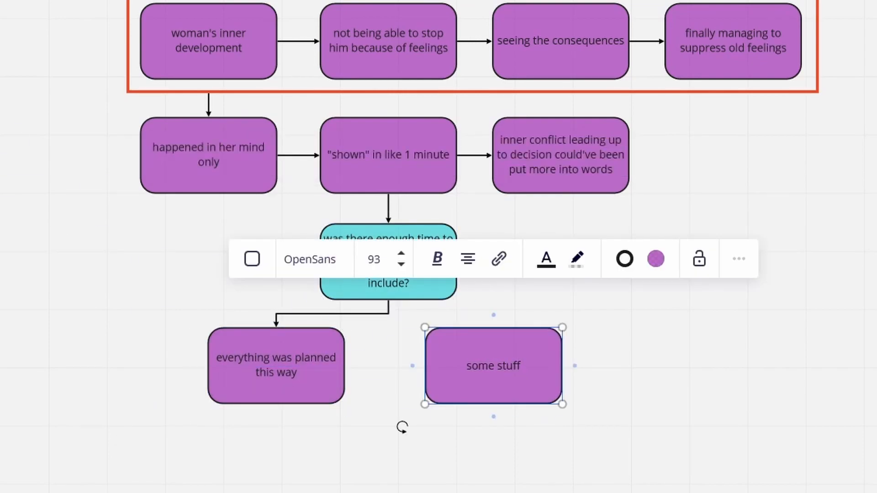
type("had to be cut")
type("wanted to")
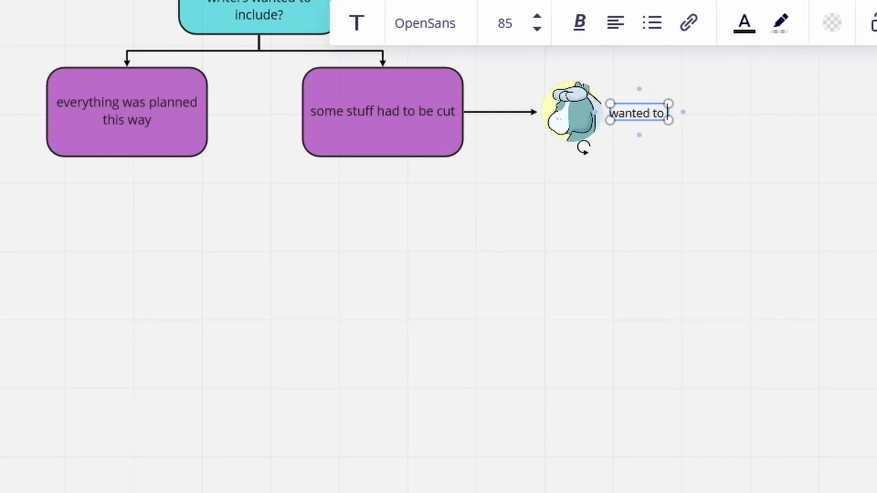
- Add cut-content notes (train centaurs, strategic battles, backstory), 'what does it mean to be a shaman?', 'key keepers'
type("train centaurs")
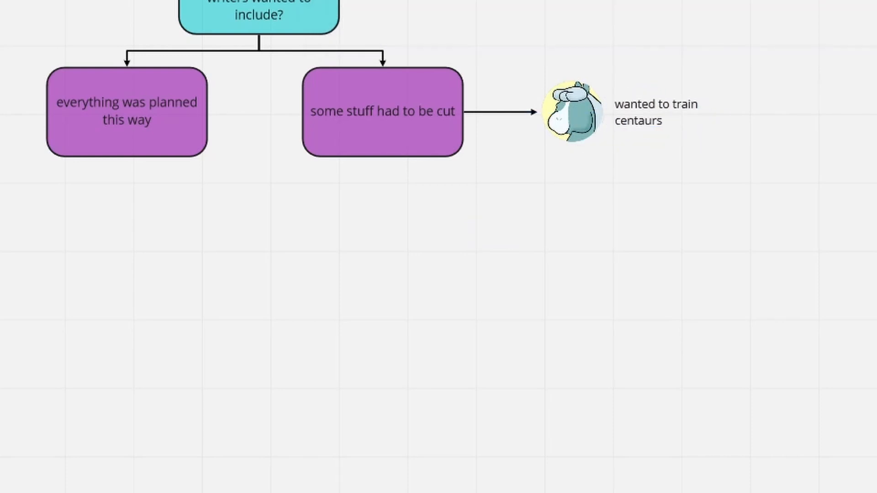
type("several strategic battles before final encounter")
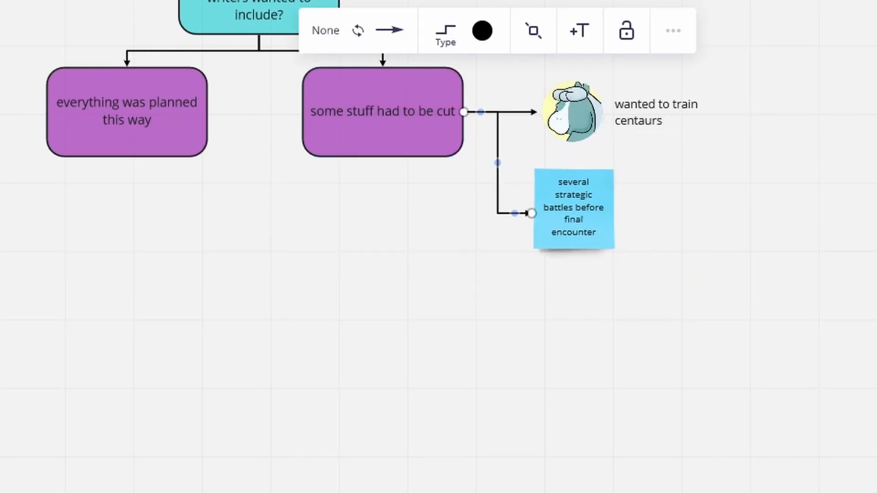
type("more bac")
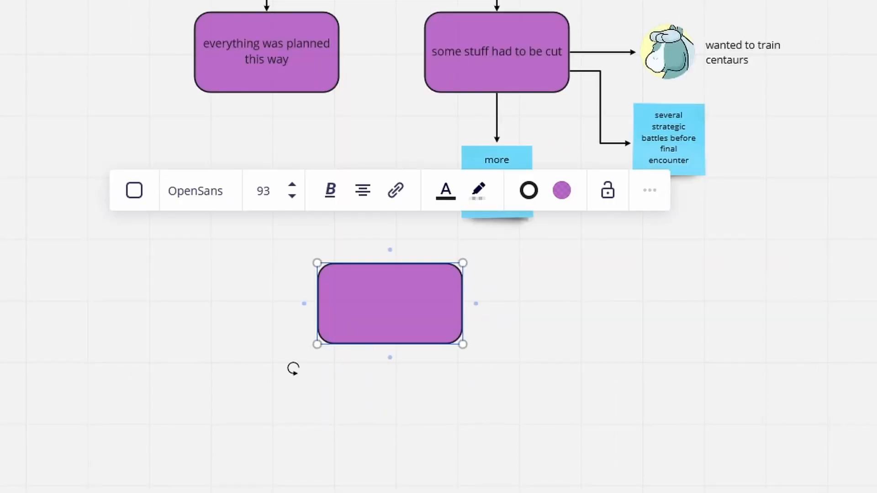
type("what does it mean to be a shaman?")
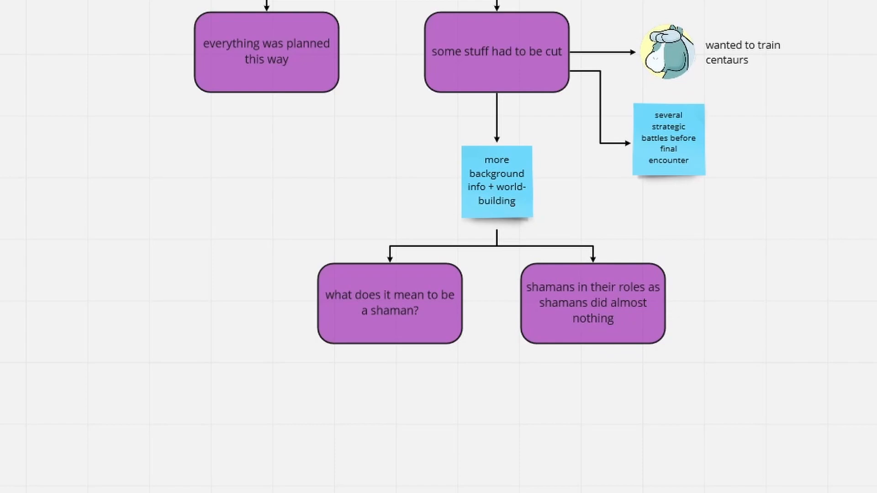
type("only relevant as key keepers, not as shamans")
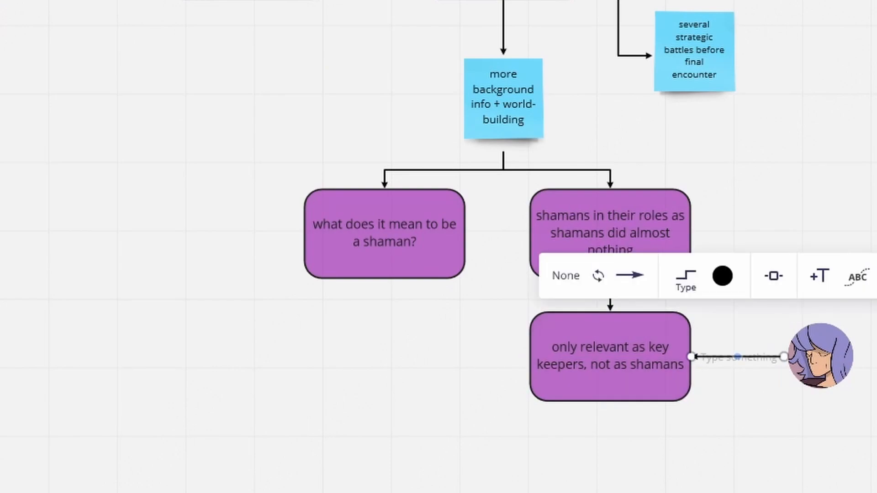
- Add 'incomplete backstory', 'allegedly most powerful', and 'didn't show many spells, some not even outstandingly powerful' boxes
type("incomplete backstory")
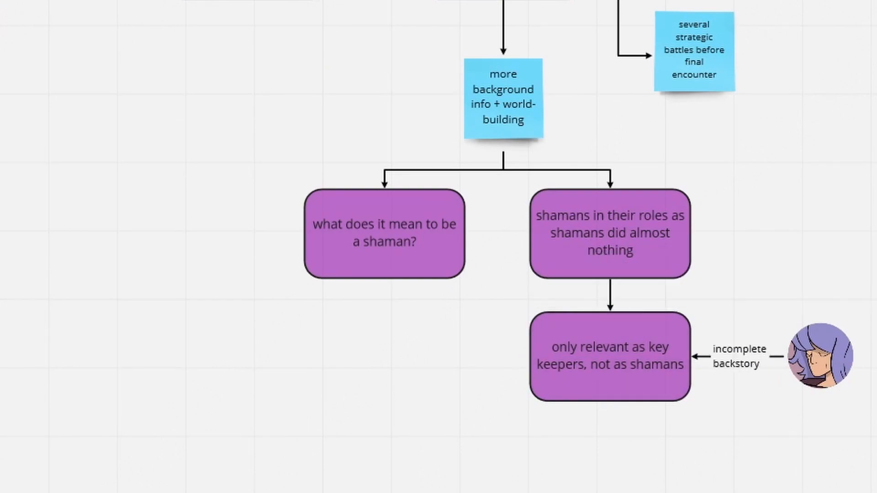
type("allegedly most powerful")
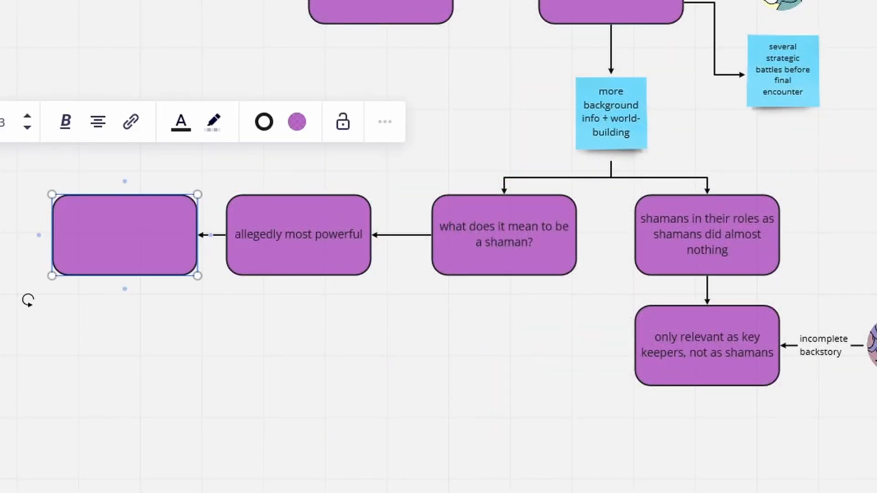
type("didn't show many spells,")
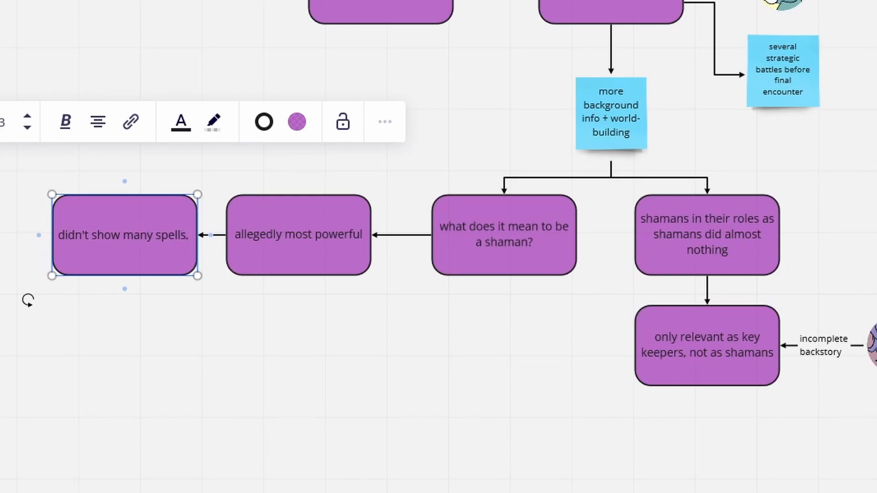
type("some not even")
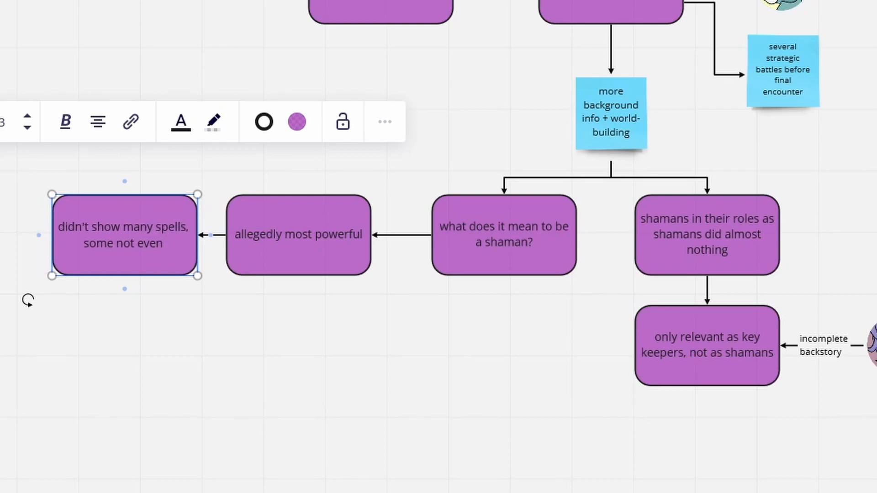
type("outstandingly powerful")
type("by whom & h")
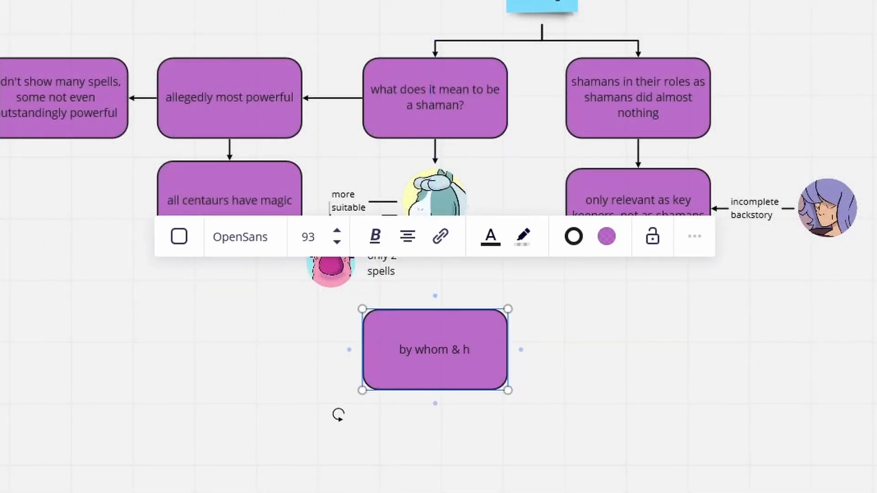
- Add 'how are shamans appointed? what are their duties' and 'shaman position appears superfluous' boxes
type("ow are shamans appointed? what are their duties?")
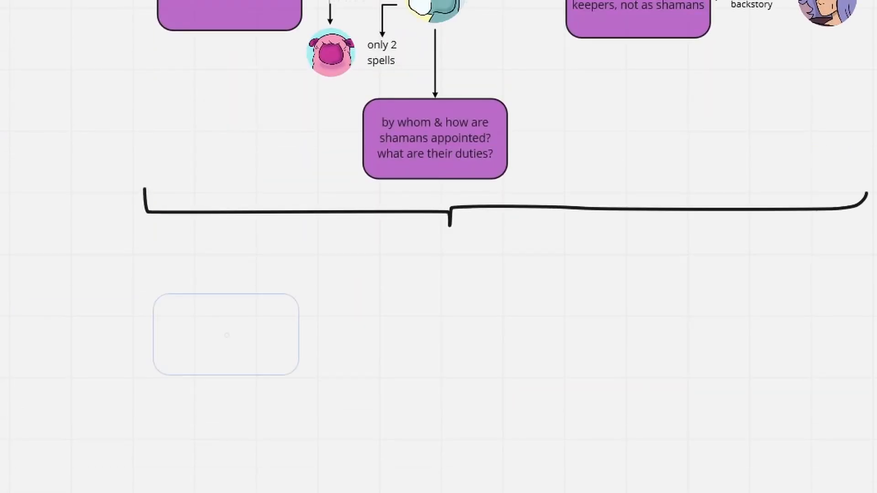
type("shaman position appears superfluous")
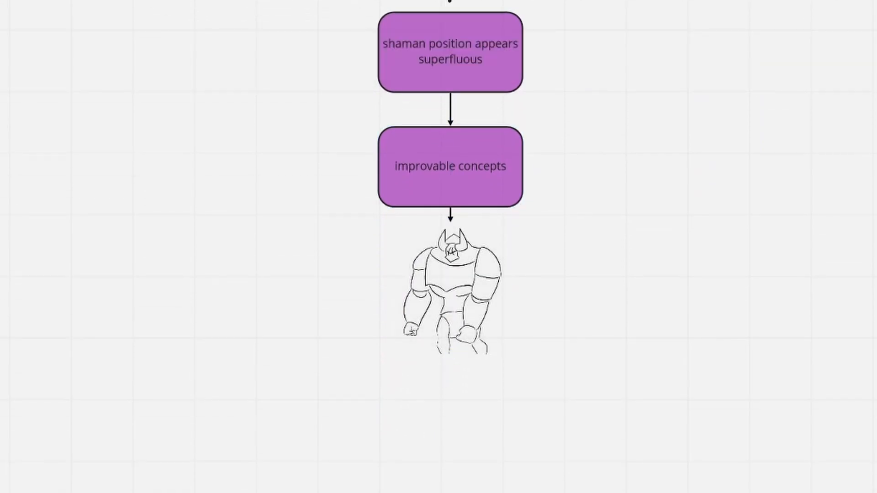
- Add 'speaks & behaves like former centaur' and 'made of non-evil beings' boxes beneath the minotaur sketch
scroll("down", 3)
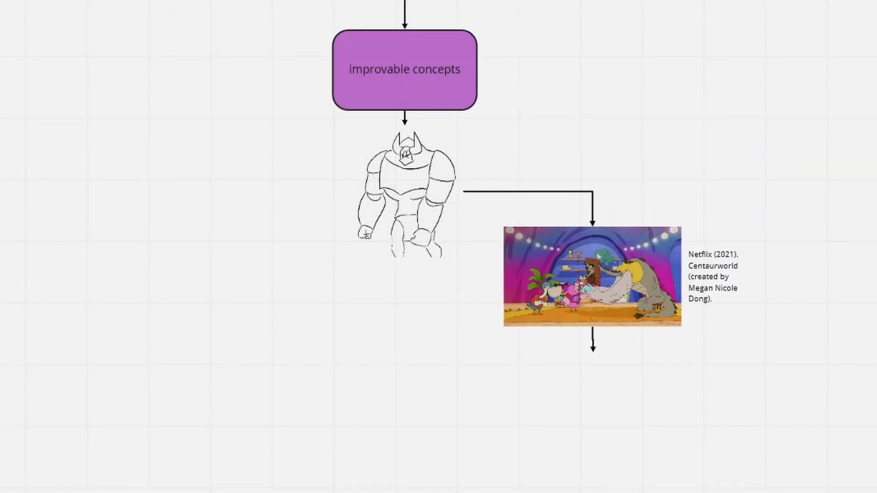
type("speaks & behaves like former centaur")
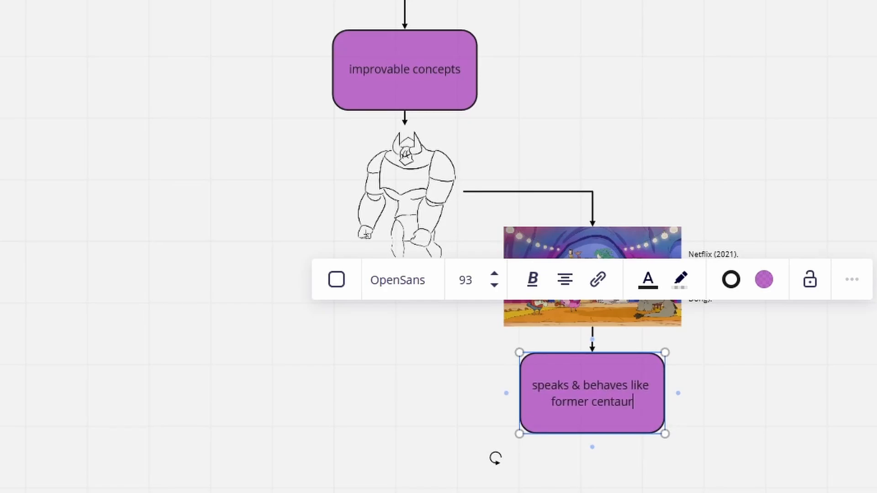
scroll("down", 3)
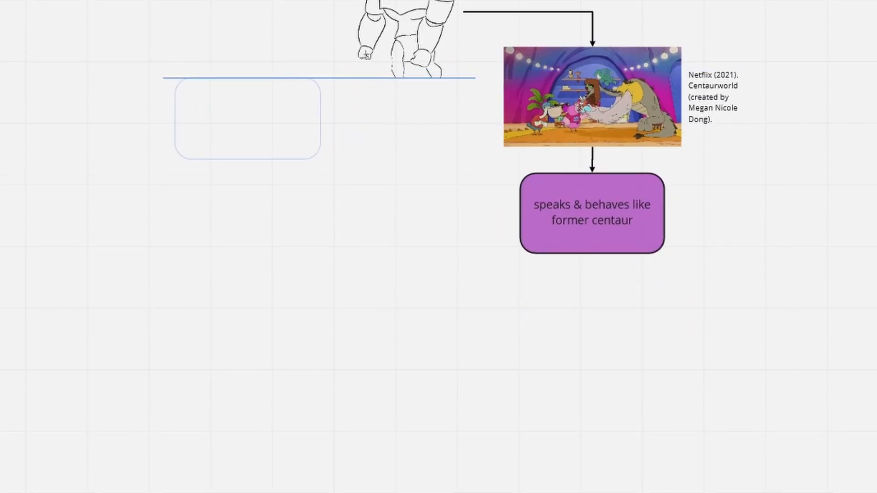
type("made of non-evil beings")
type("not inherently evil")
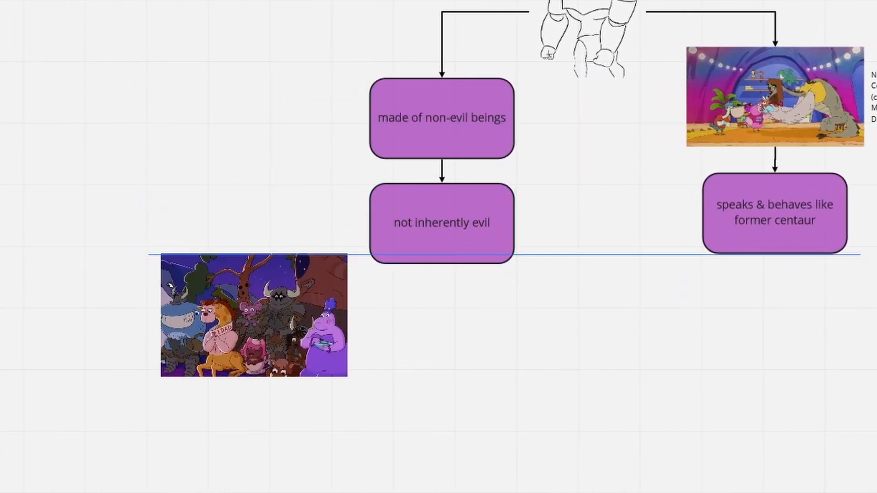
- Place the group screenshot and add a box: NK turned them into monsters, yet they never tried opposing him?
left_click(440, 223)
type("NK turned")
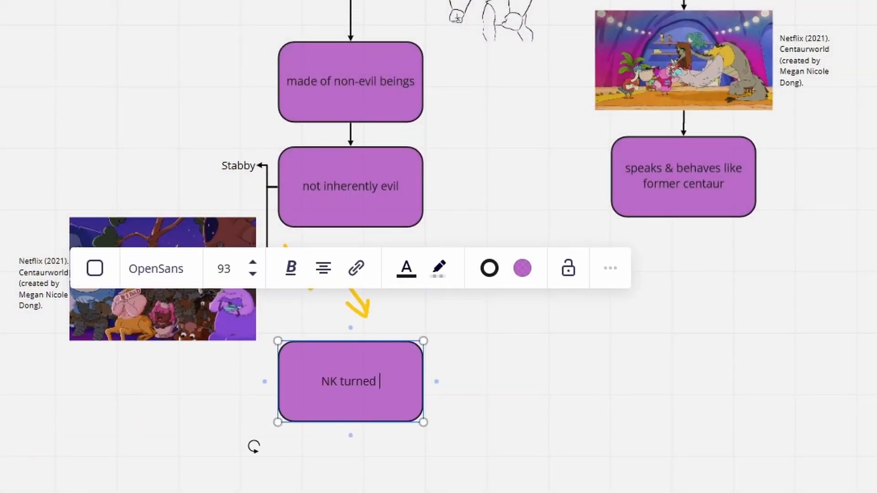
type("them into monsters, yet they never tried")
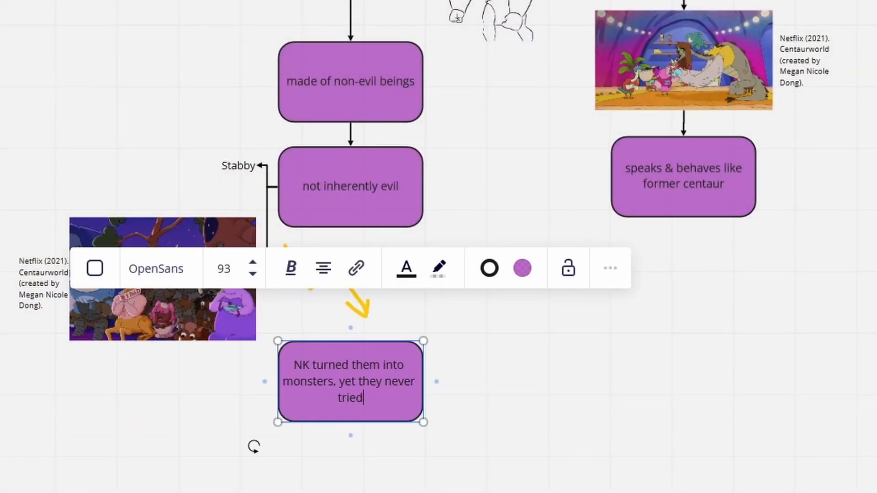
type("opposing him?")
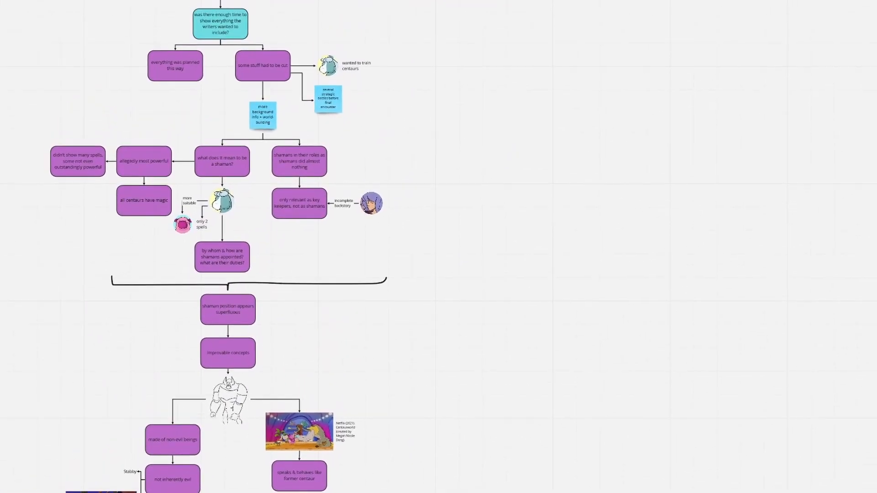
- Scroll the board down to make room for the long connector branch
scroll("down", 3)
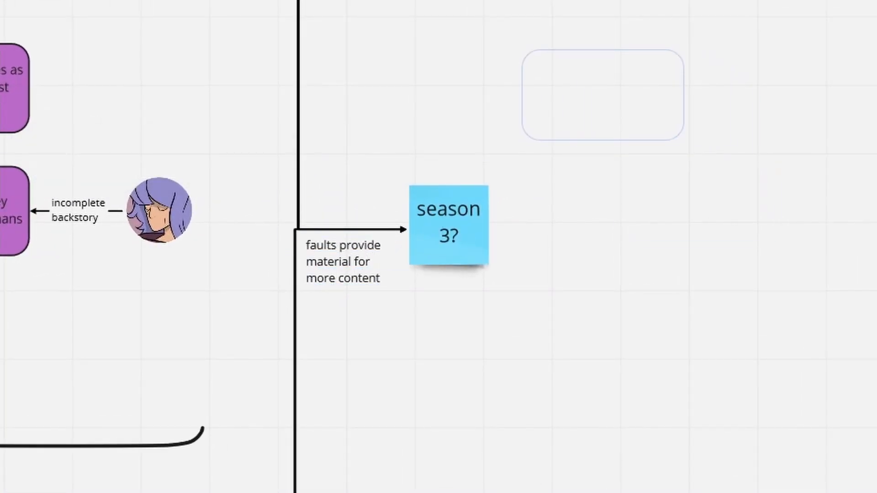
- Add 'horse's development + NK saga finished' and spin-off ideas: Wammawink's shaman training, minotaurs, living together after season 2
type("horse's development + NK saga finished")
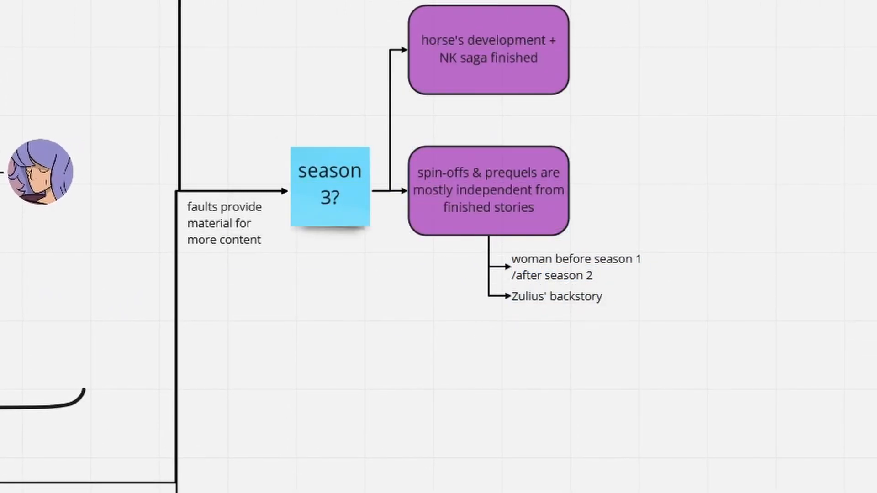
type("Wammawink's shaman training + shaman adventures")
type("all species ")
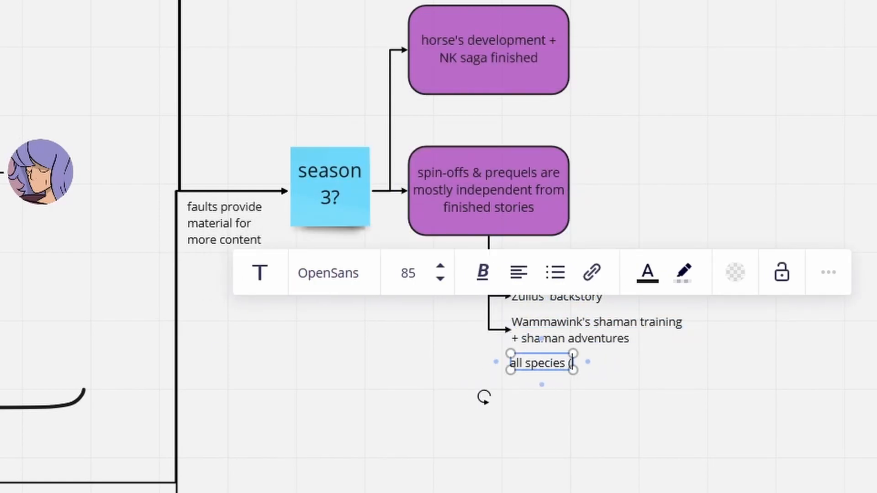
type("(minotaurs!!)")
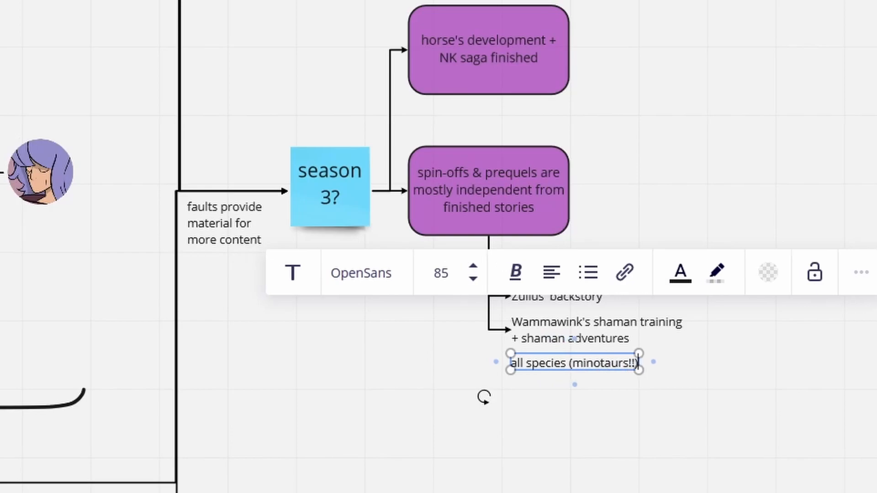
type("living together after season 2")
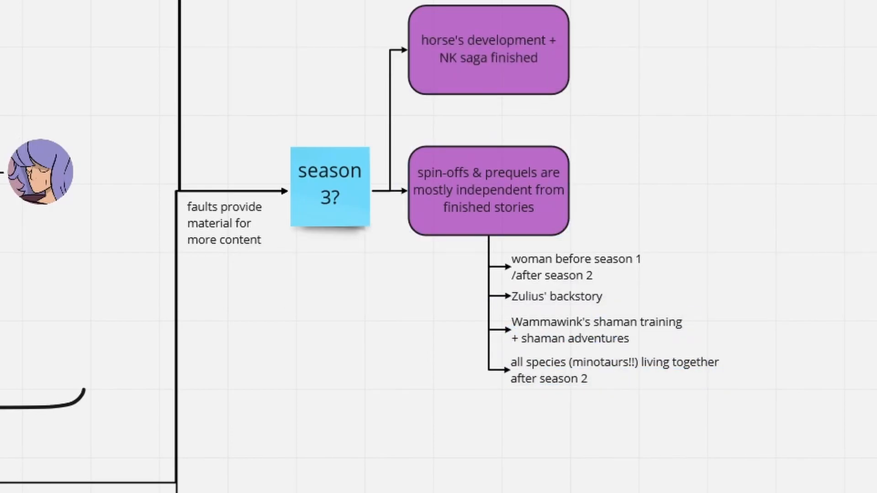